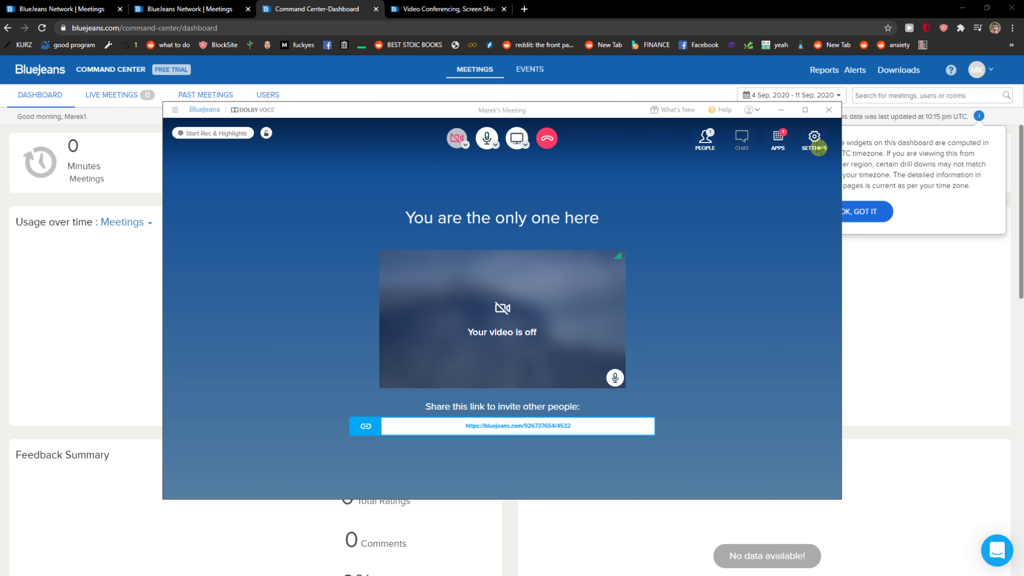
# - Open the meeting Settings panel showing the camera preview and device options
pyautogui.click(814, 139)
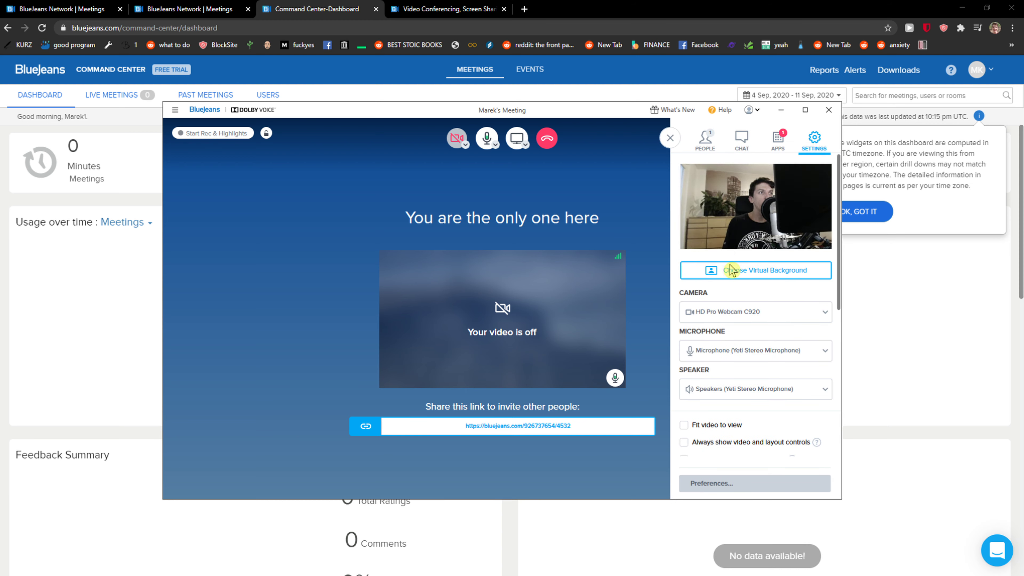
pyautogui.moveTo(736, 371)
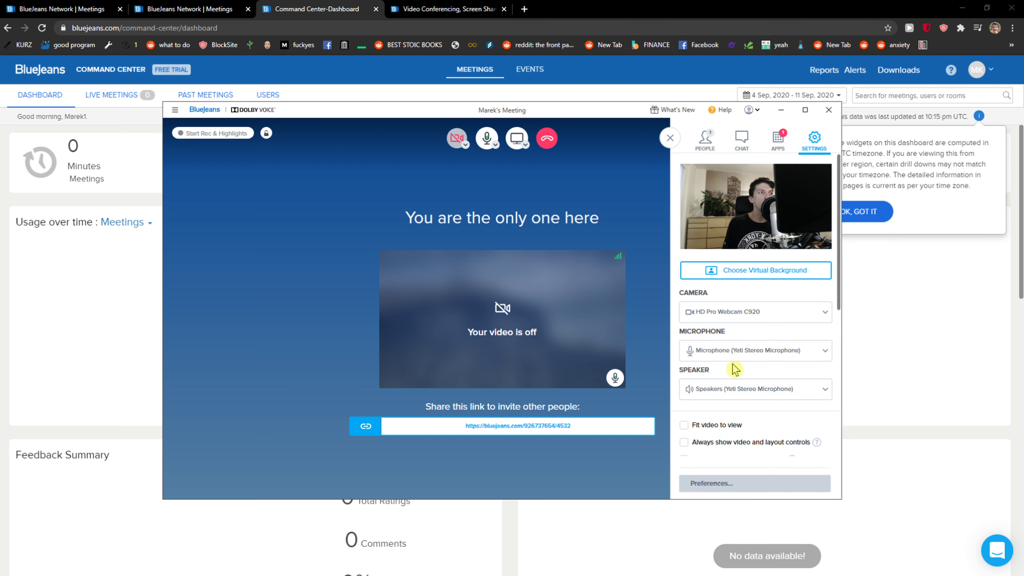
pyautogui.click(756, 351)
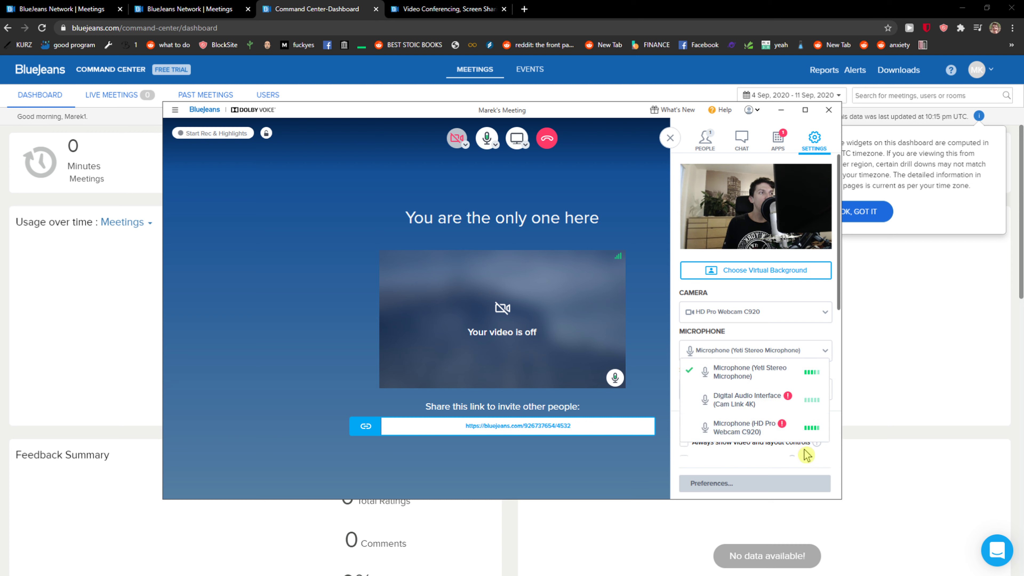
pyautogui.moveTo(763, 386)
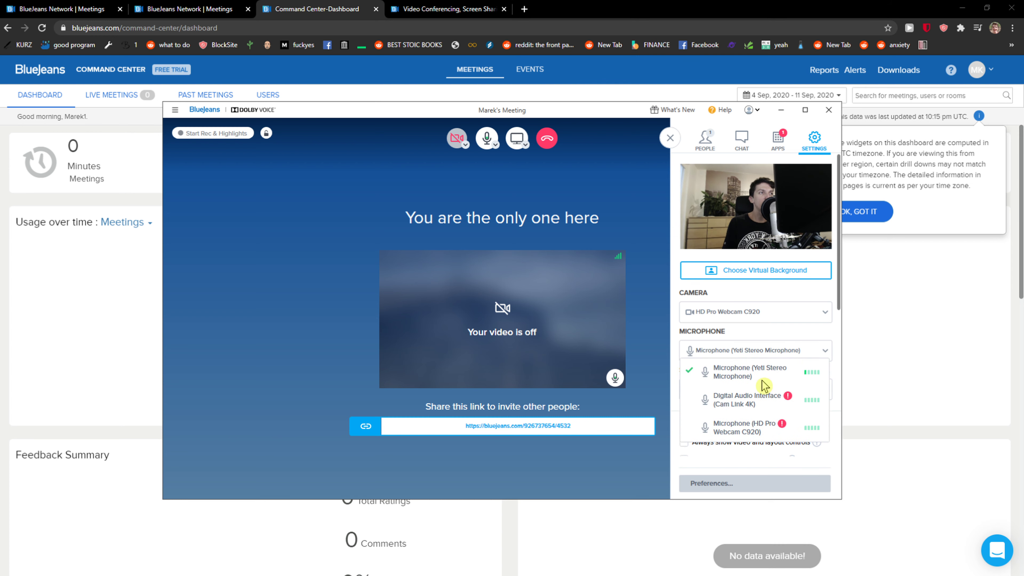
pyautogui.moveTo(786, 430)
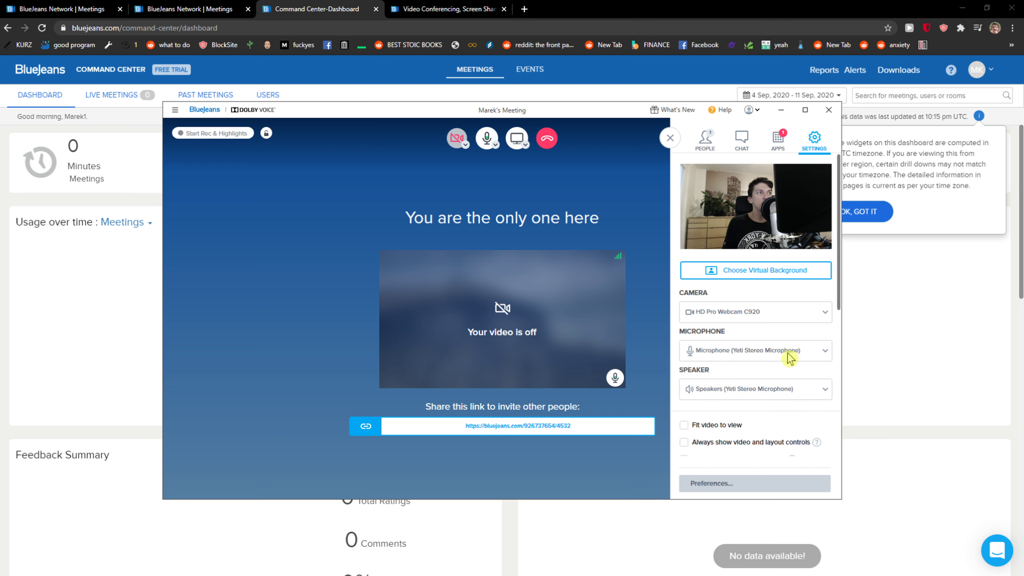
# - Scroll the Settings panel down to the 'Change video layout for everyone' section
pyautogui.scroll(-3)
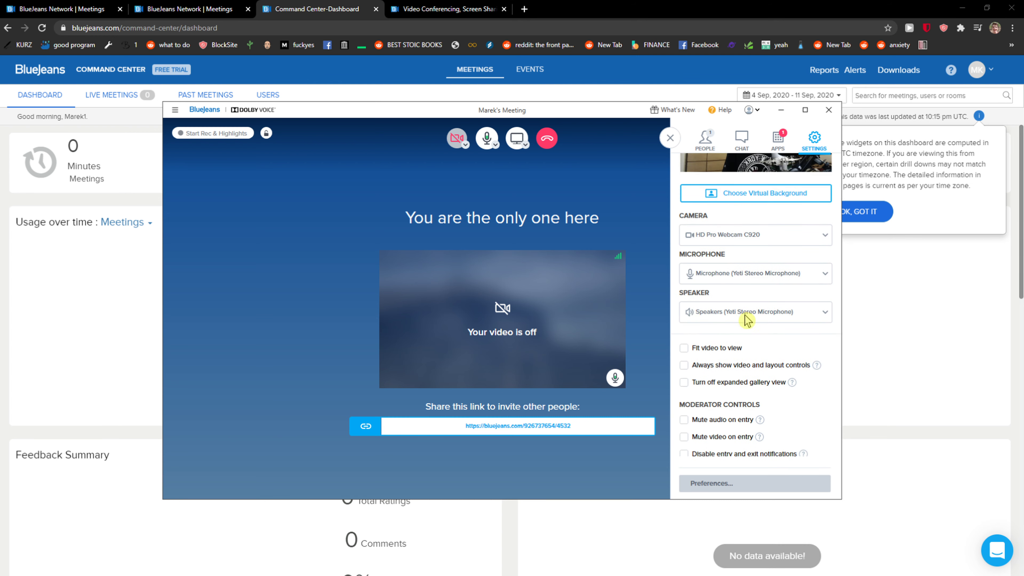
pyautogui.scroll(-3)
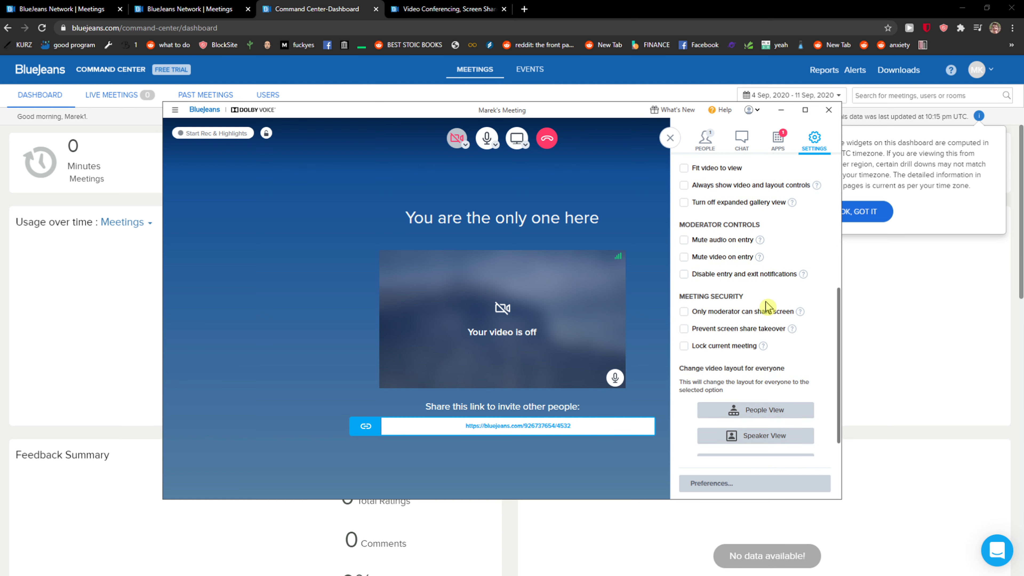
pyautogui.scroll(-3)
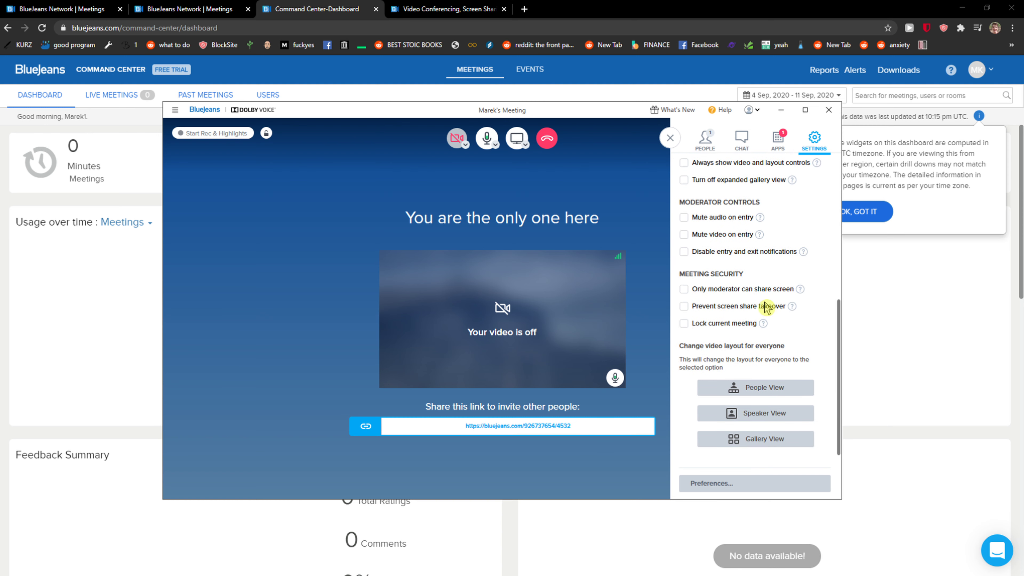
pyautogui.moveTo(760, 322)
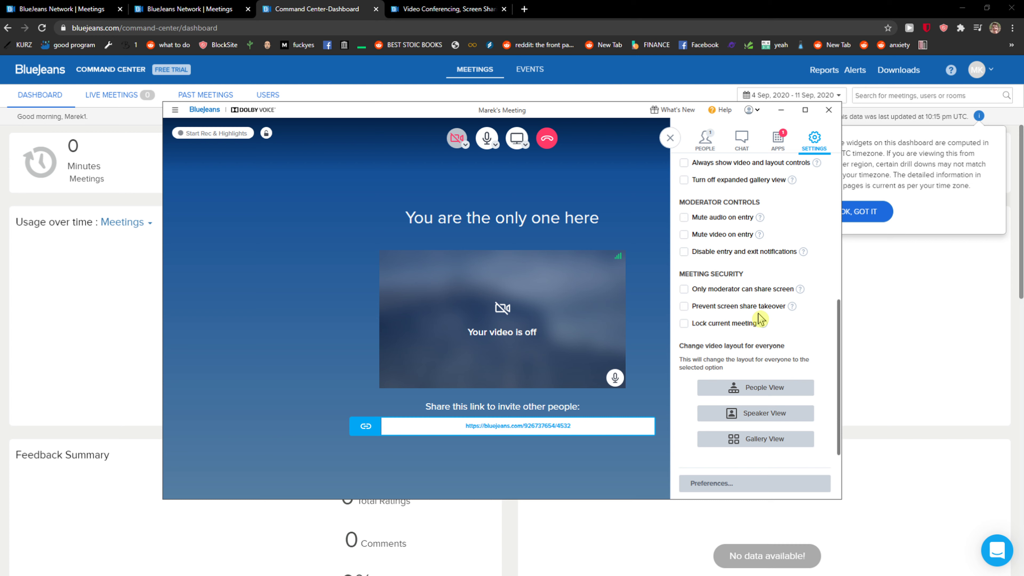
pyautogui.moveTo(764, 438)
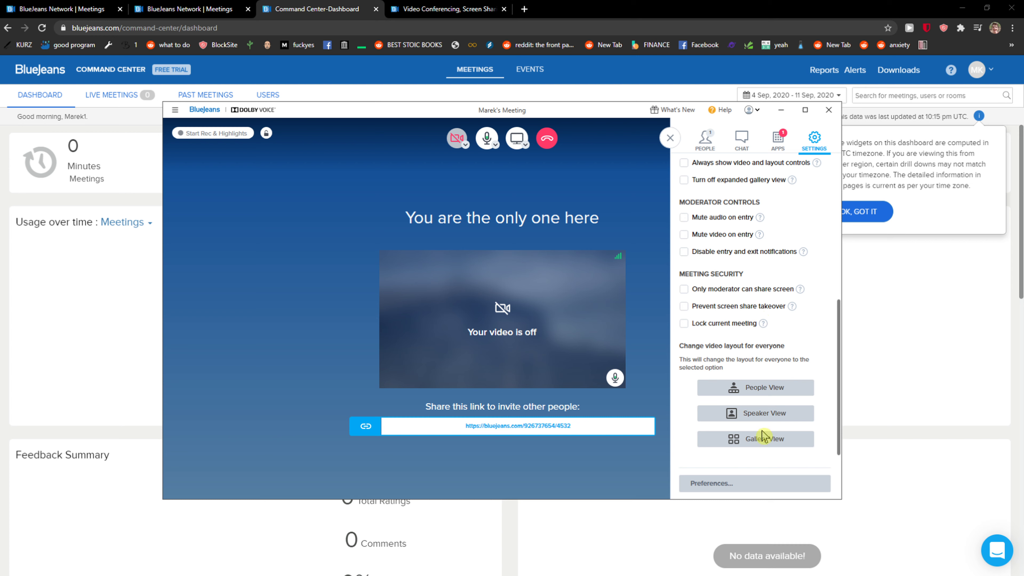
# - Apply the Gallery View layout to all meeting participants
pyautogui.click(762, 439)
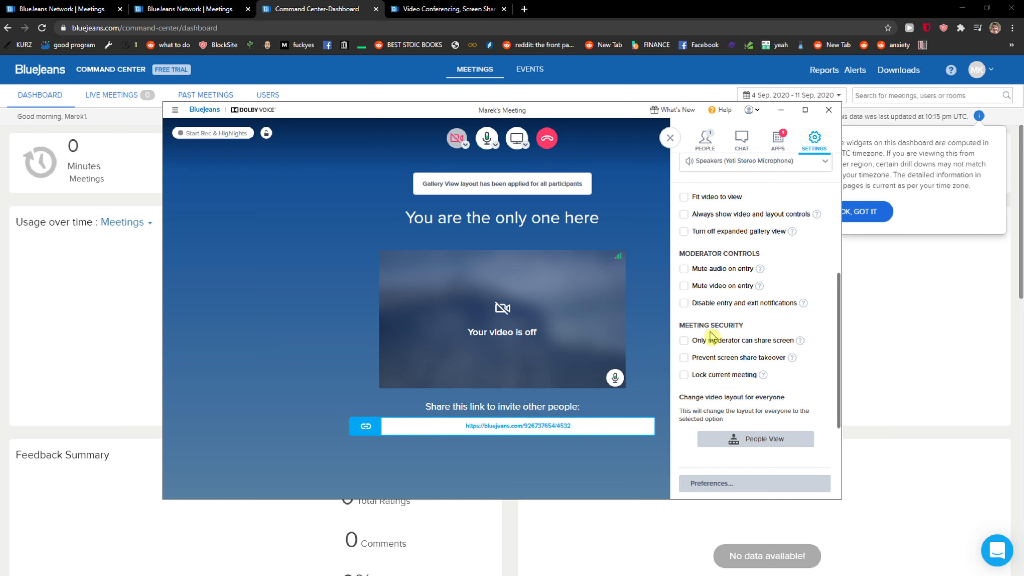
pyautogui.moveTo(614, 355)
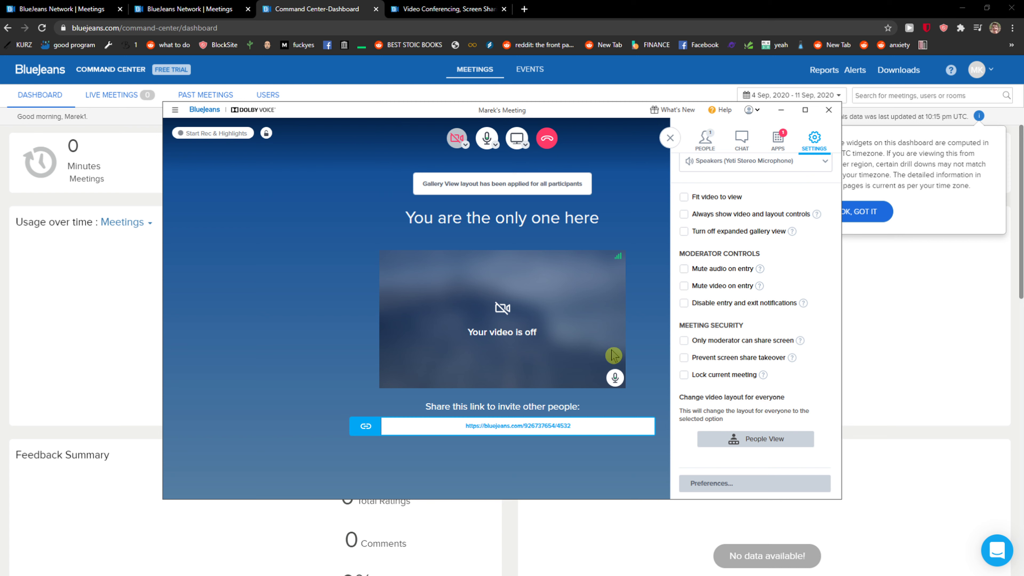